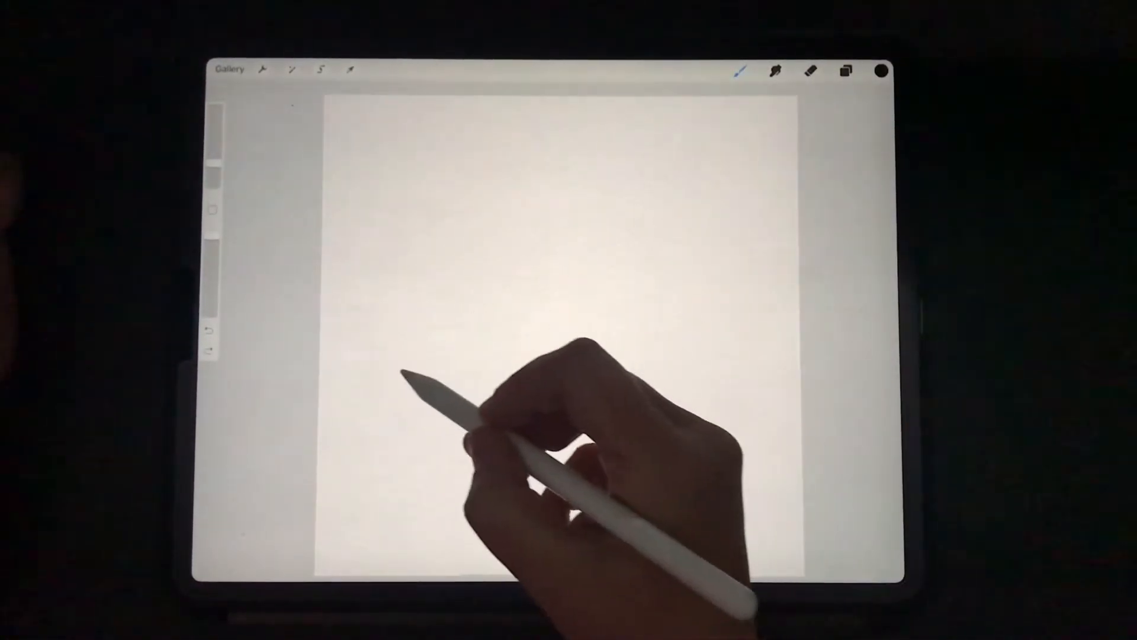
Sketch the left swash and oval of the O, undoing and redrawing the swash.
drag(392, 377, 522, 311)
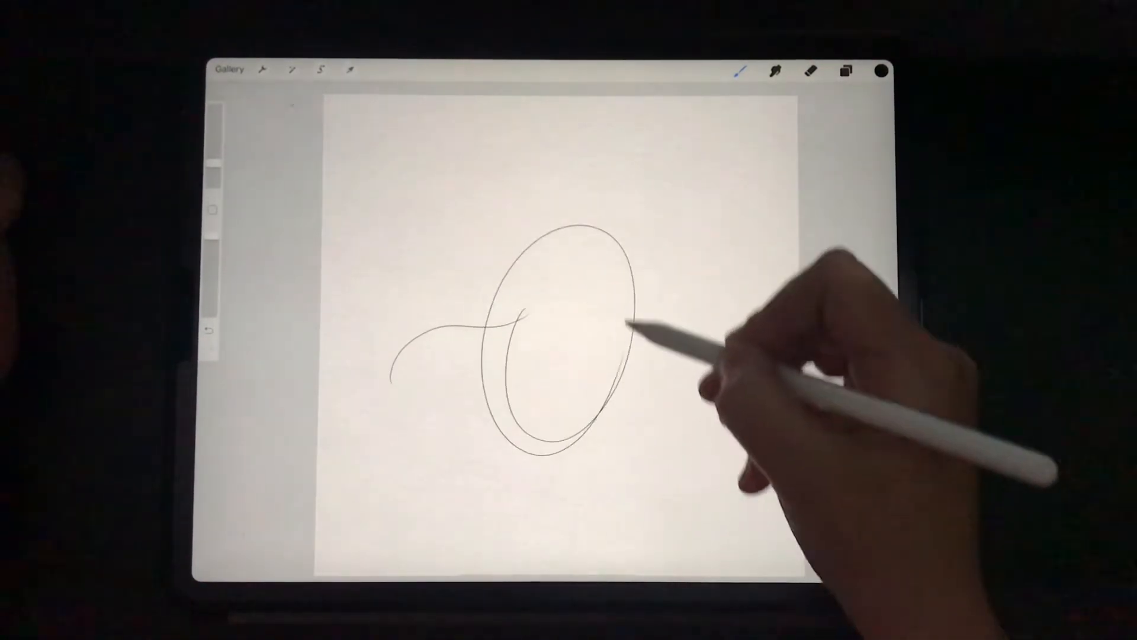
drag(632, 319, 674, 322)
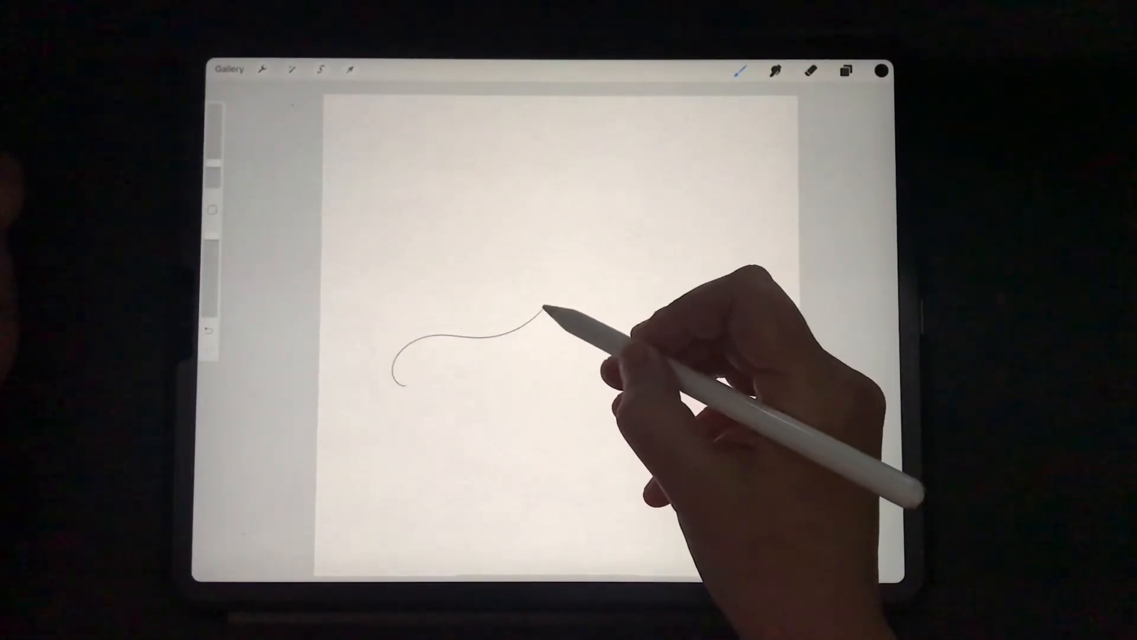
drag(544, 312, 492, 428)
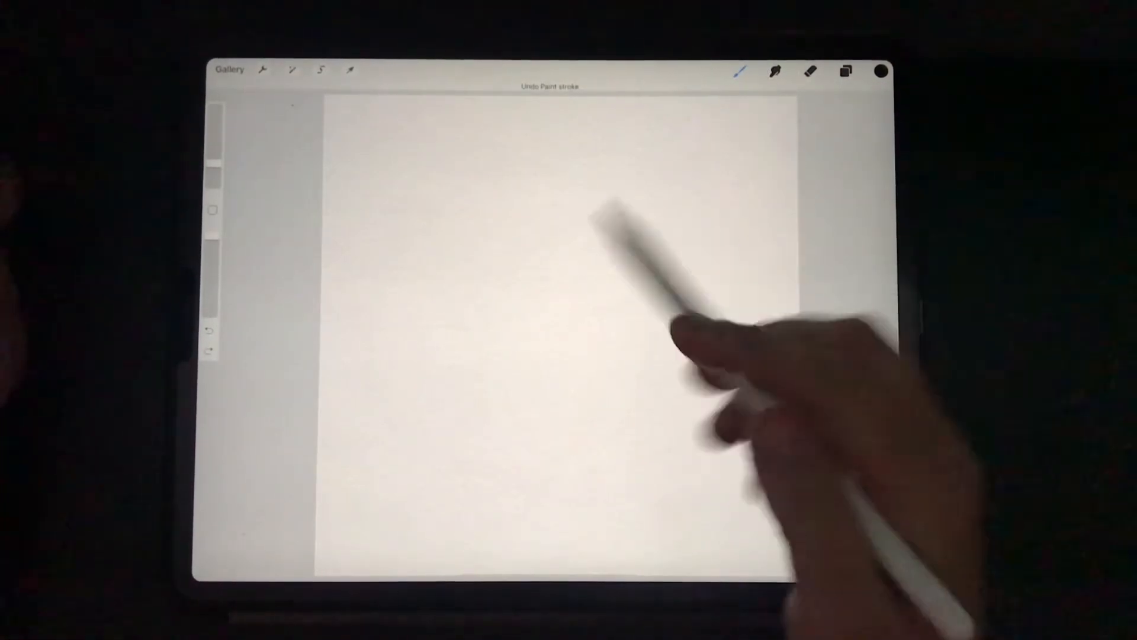
drag(522, 311, 392, 384)
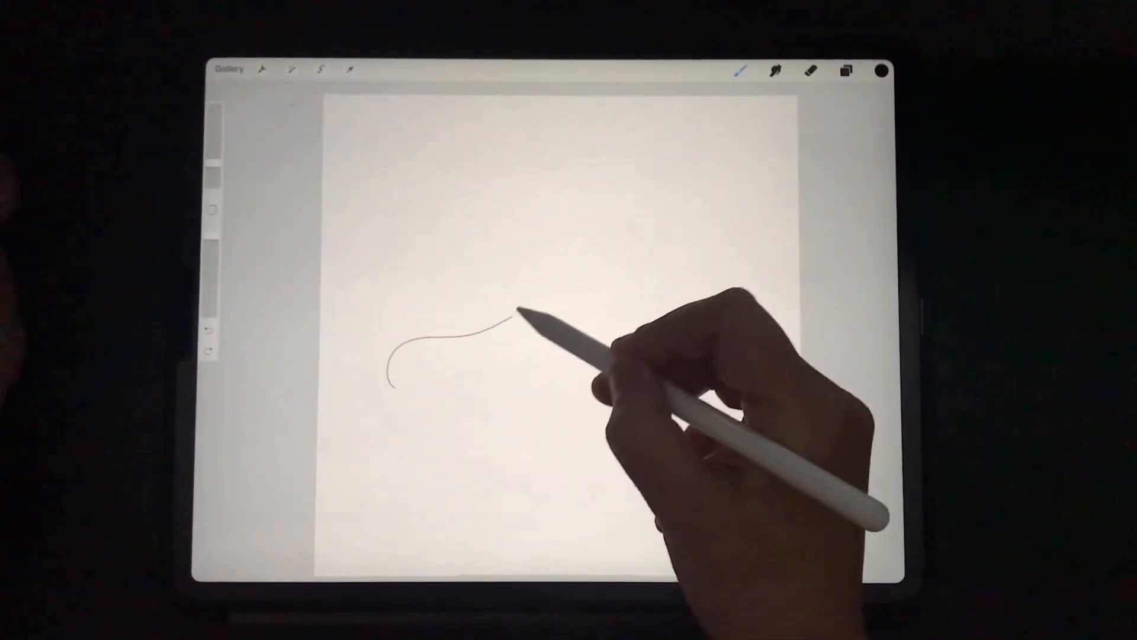
Redraw the left swash and oval body until the flourished O sketch looks right.
drag(519, 308, 528, 442)
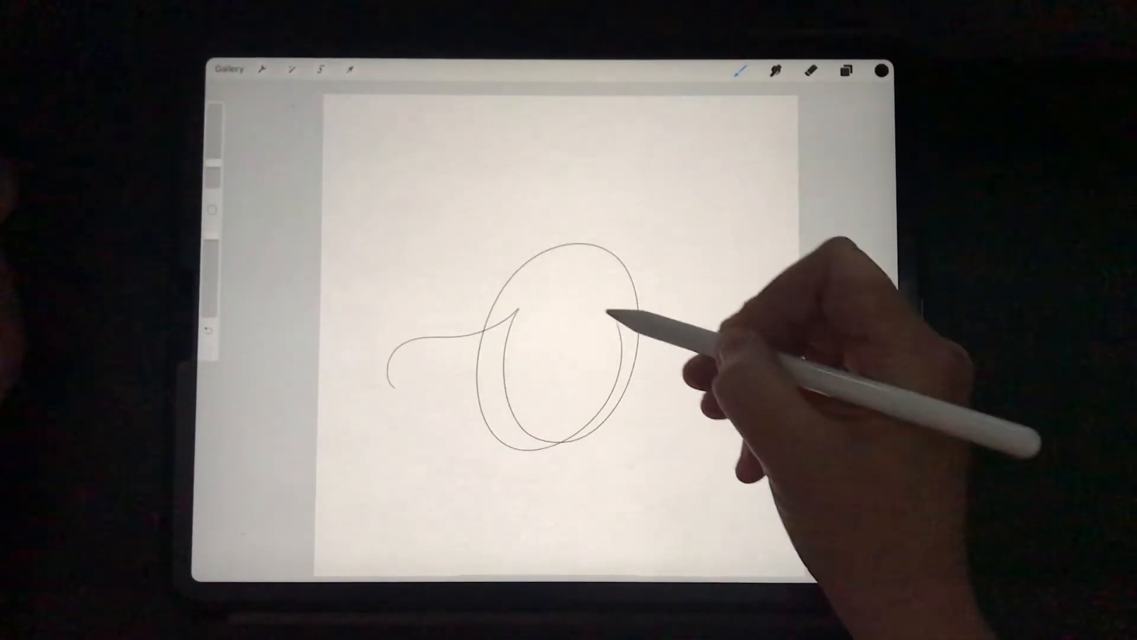
drag(616, 318, 696, 331)
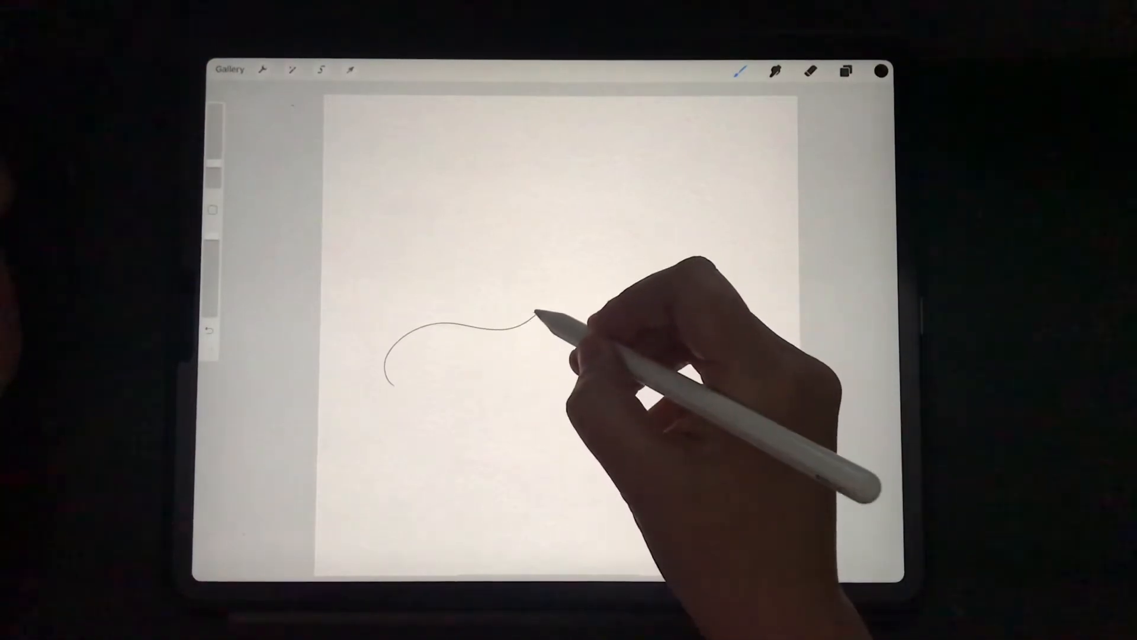
drag(537, 315, 581, 435)
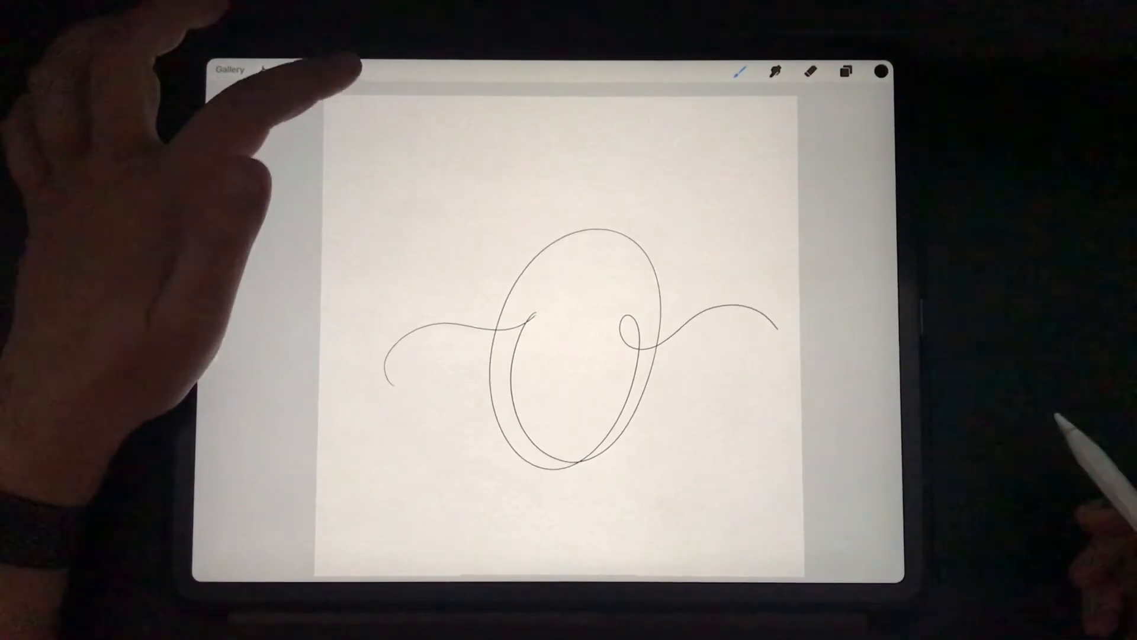
click(351, 70)
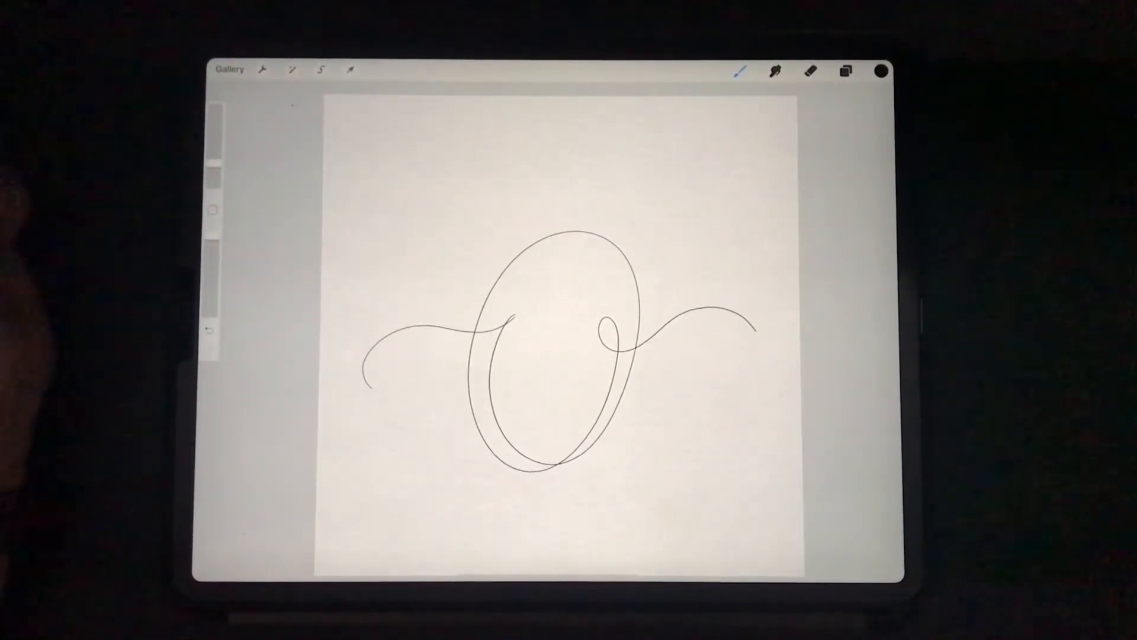
Lower the sketch layer's opacity so the O becomes a faint tracing guide.
click(846, 71)
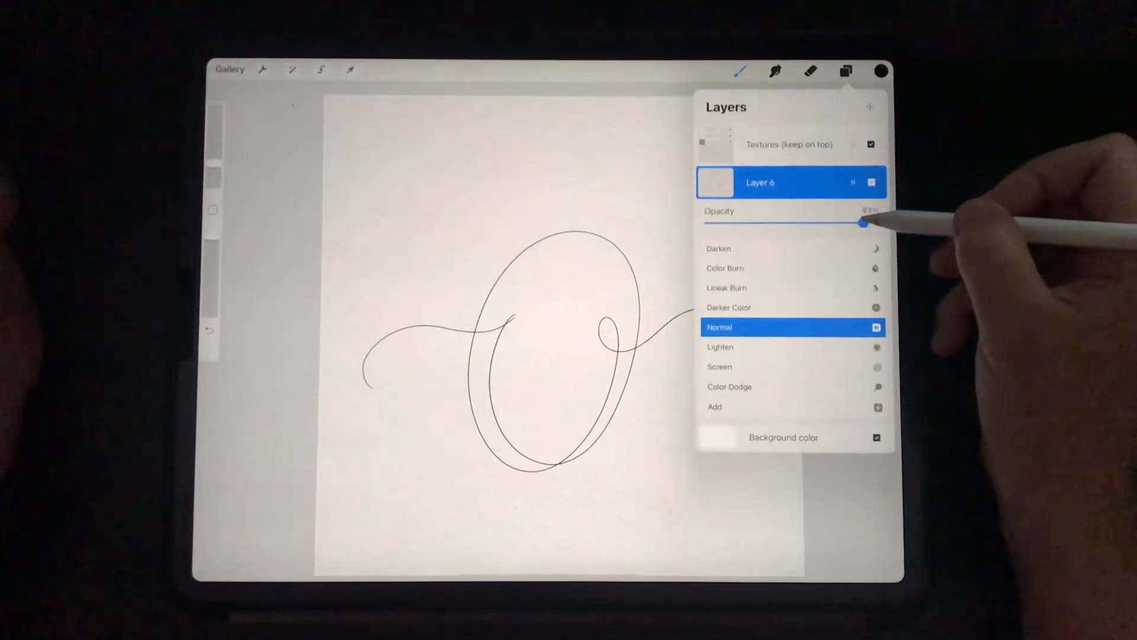
drag(861, 224, 725, 224)
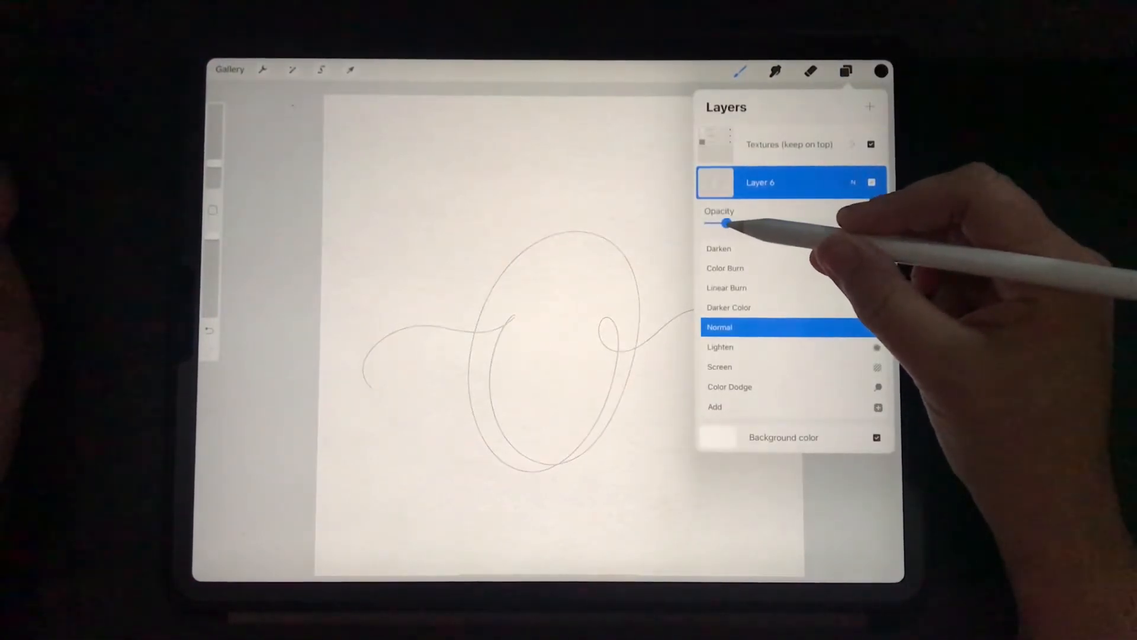
drag(760, 224, 707, 223)
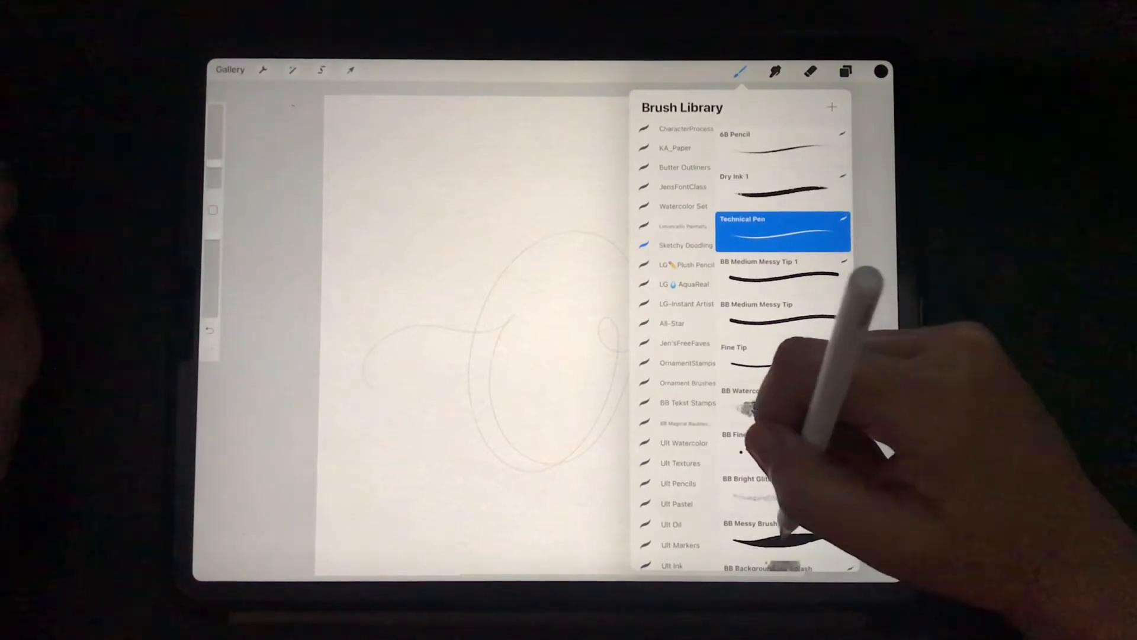
Ink the outer oval of the O with the Technical Pen over the guide.
click(740, 73)
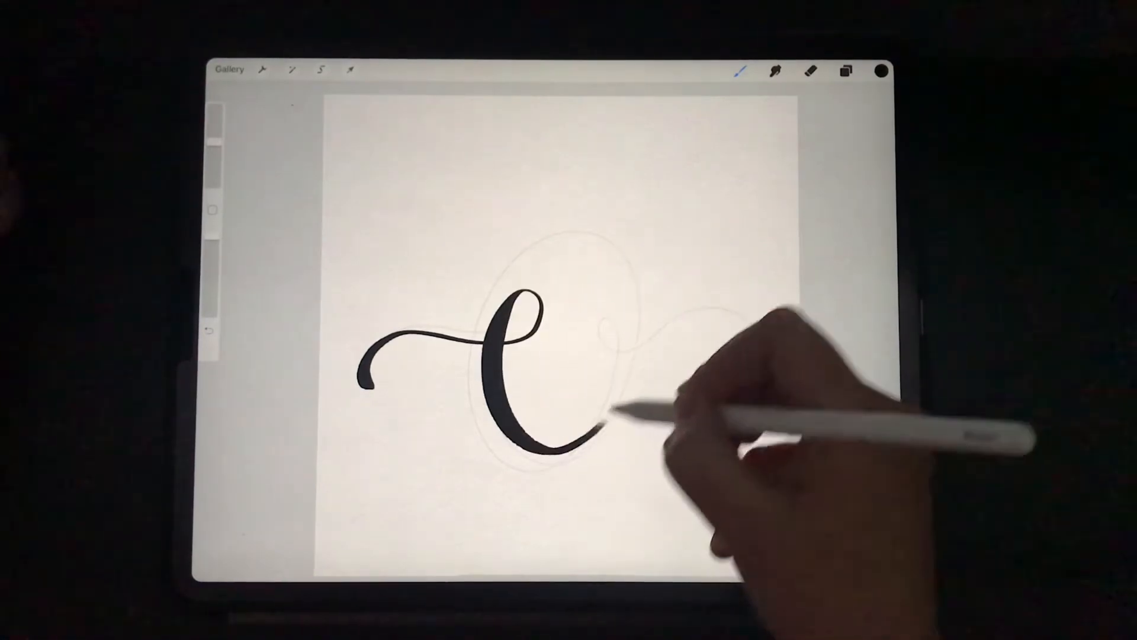
drag(616, 413, 595, 311)
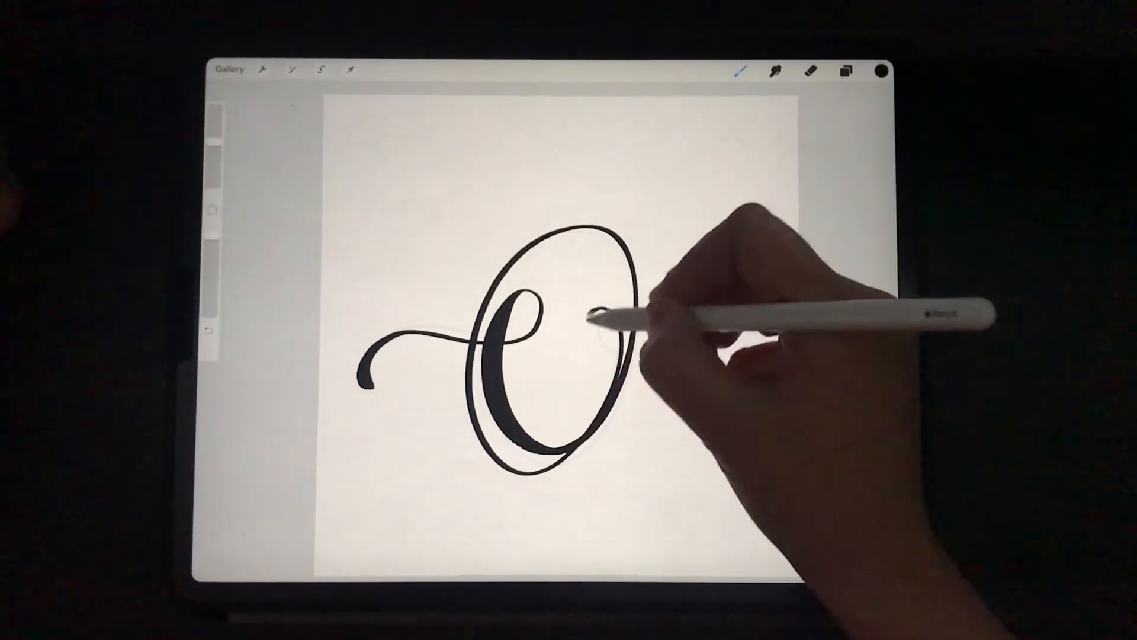
drag(609, 319, 739, 327)
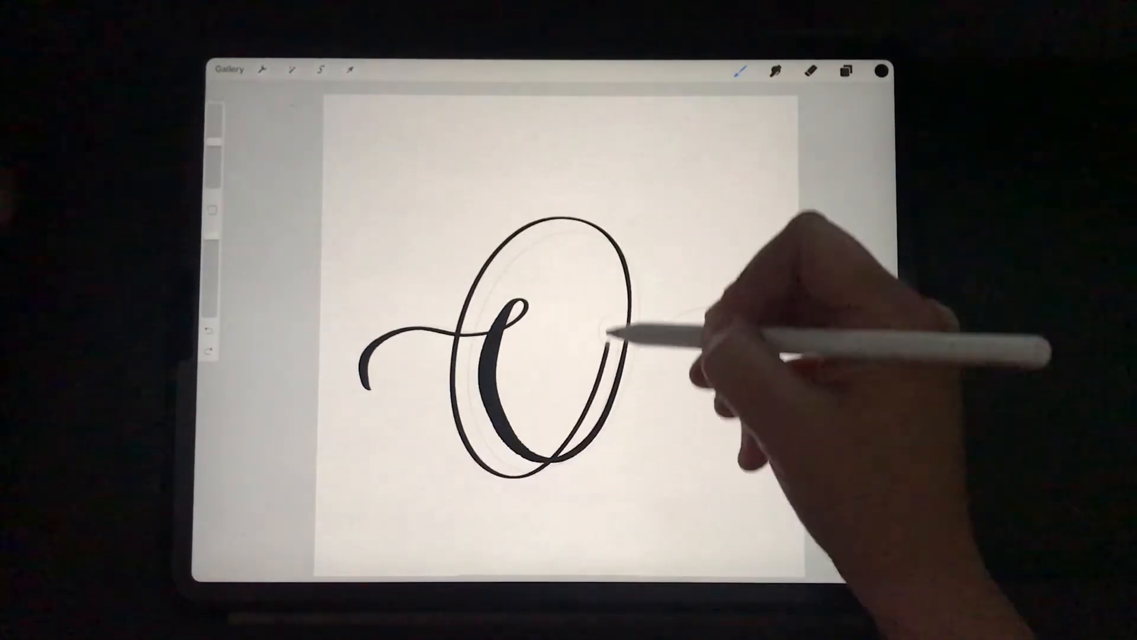
Ink the small inner loop and right flourish, redrawing the loop once.
drag(616, 327, 754, 341)
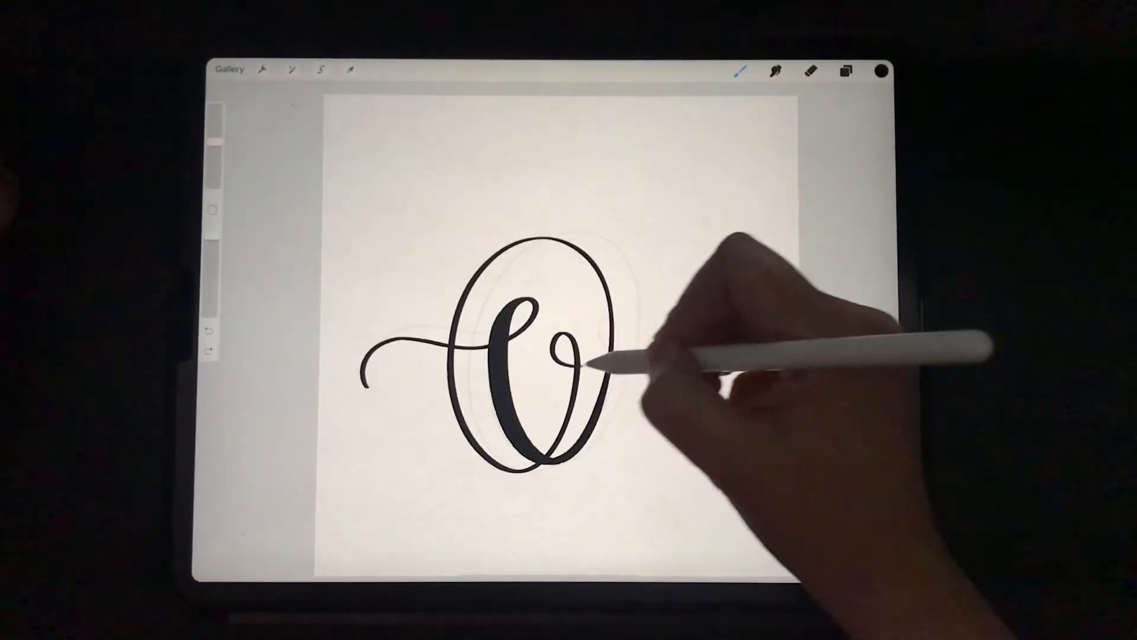
drag(595, 356, 739, 327)
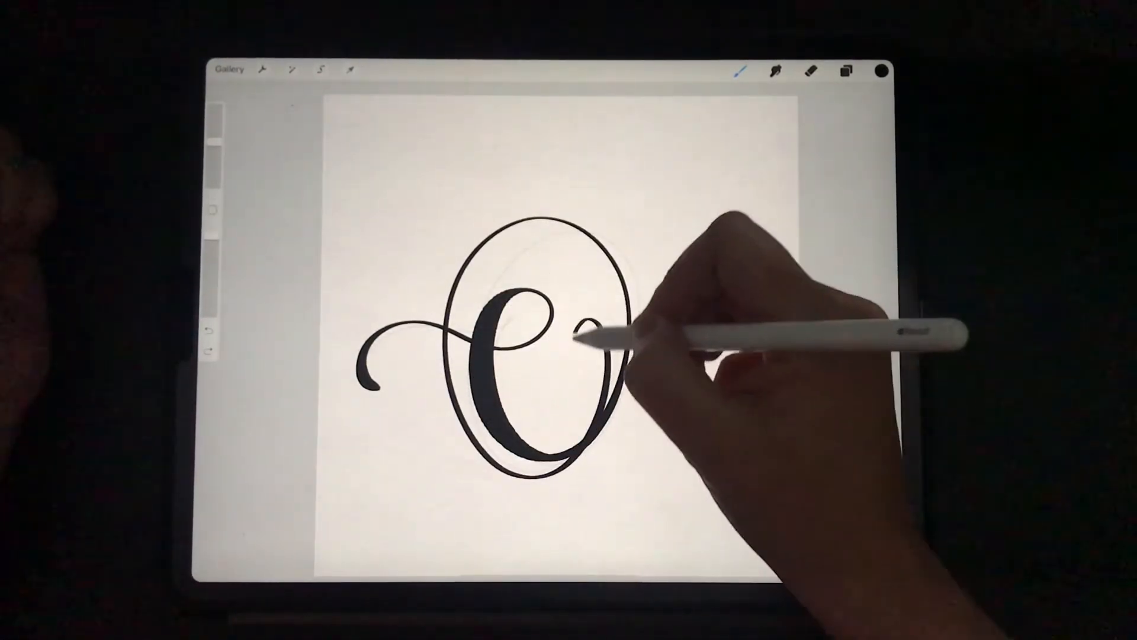
drag(601, 334, 739, 319)
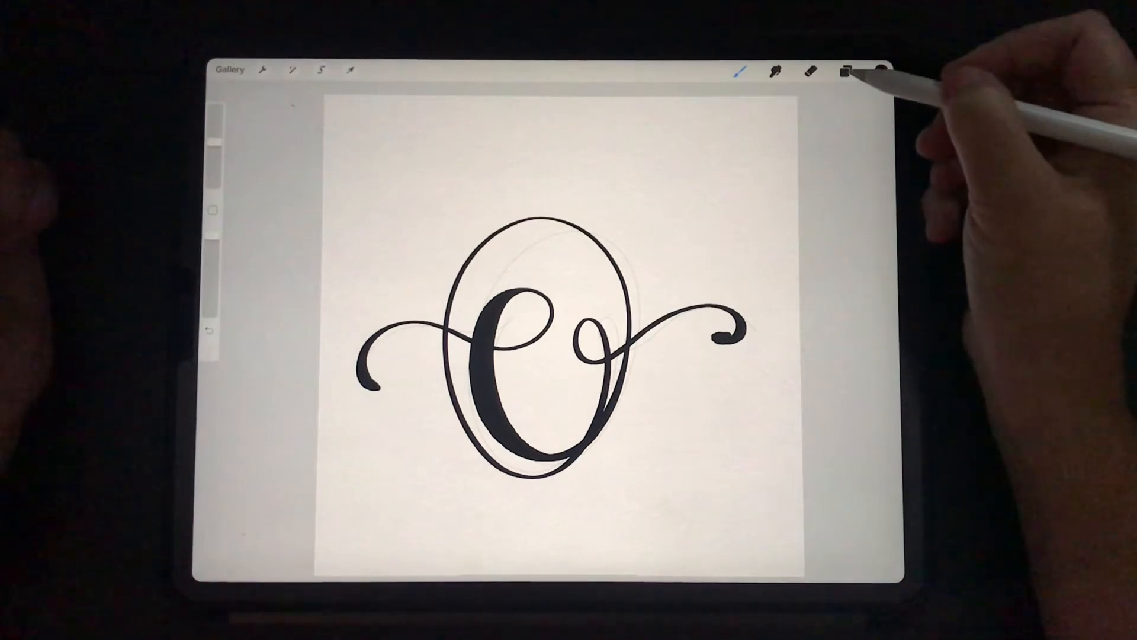
Hide the first inked O layer before re-inking over the sketch.
click(845, 70)
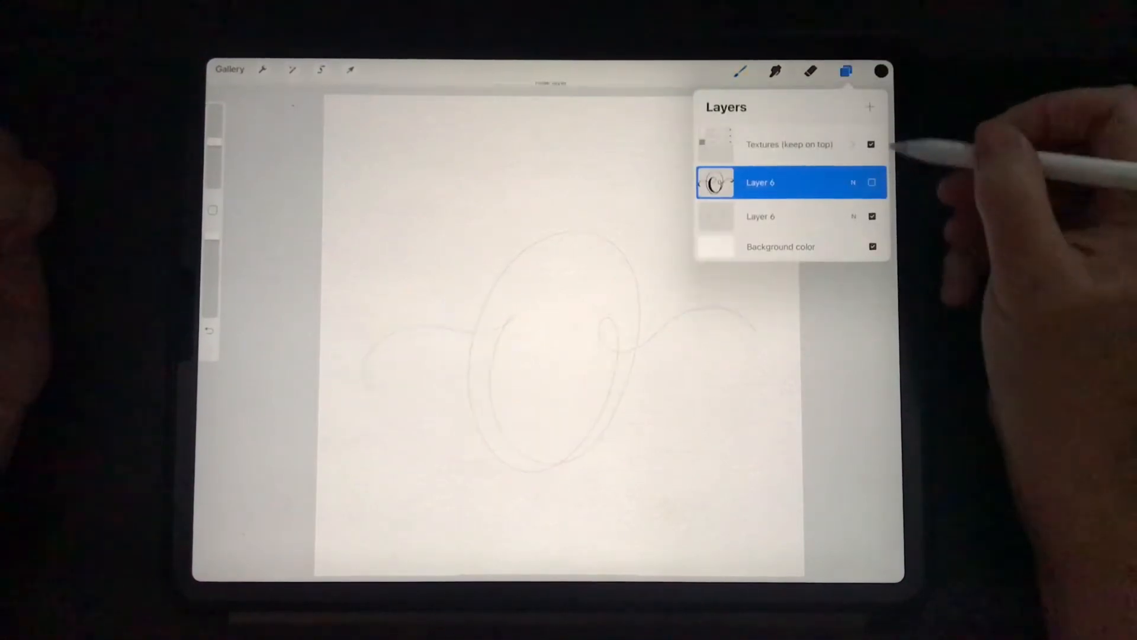
click(846, 71)
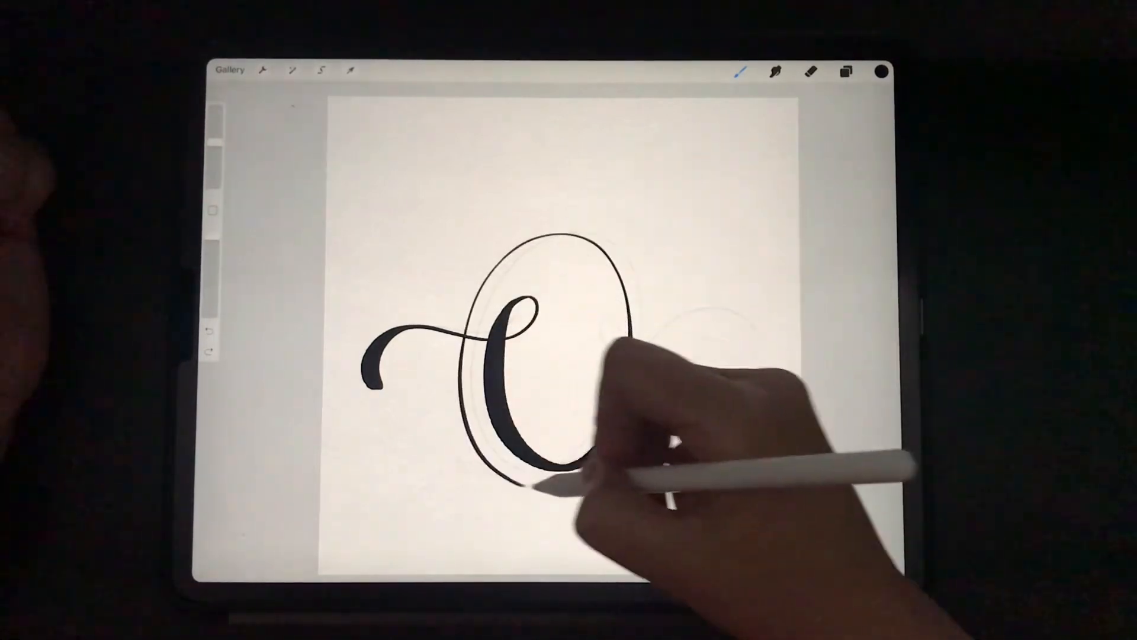
Ink the inner loop and right swash of the second O version.
drag(602, 341, 747, 341)
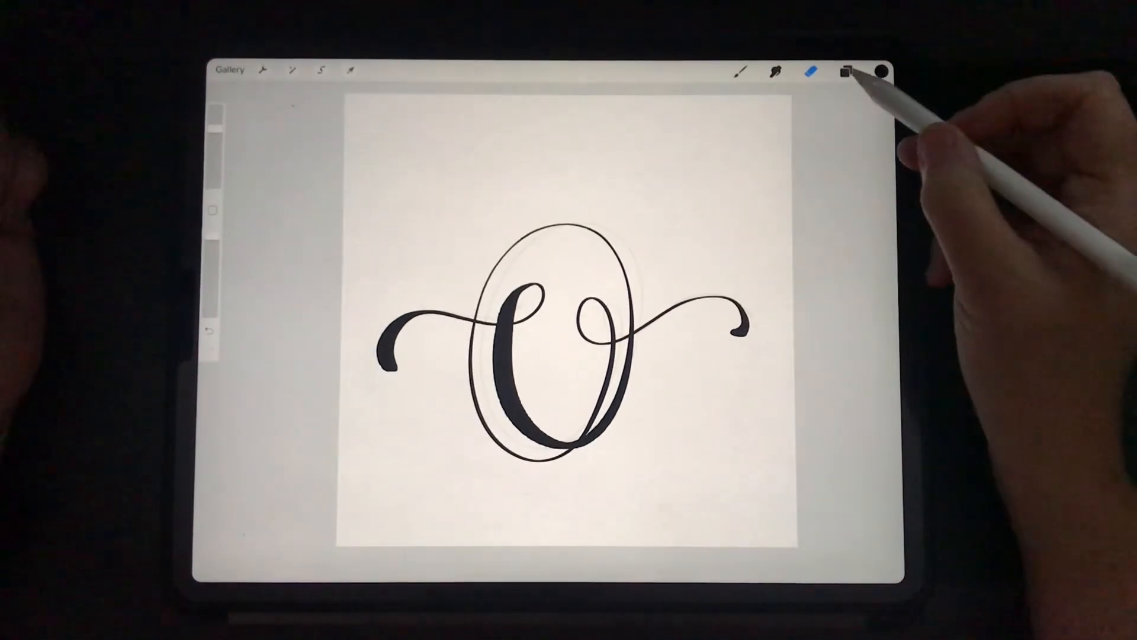
Delete the leftover draft layers so only the final inked O remains.
click(844, 70)
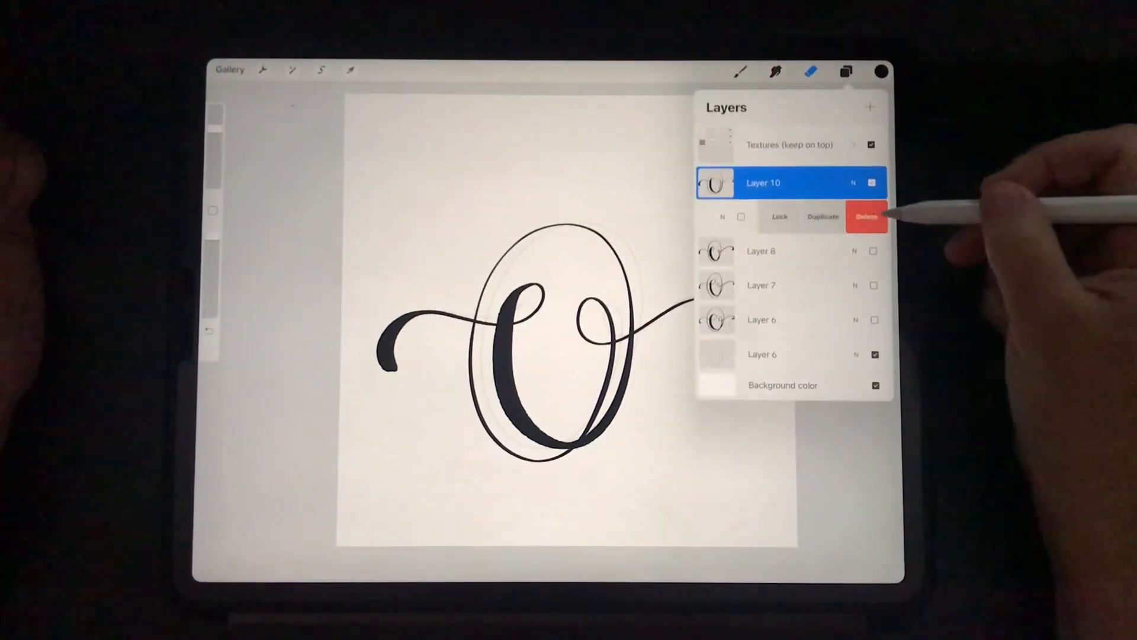
click(867, 217)
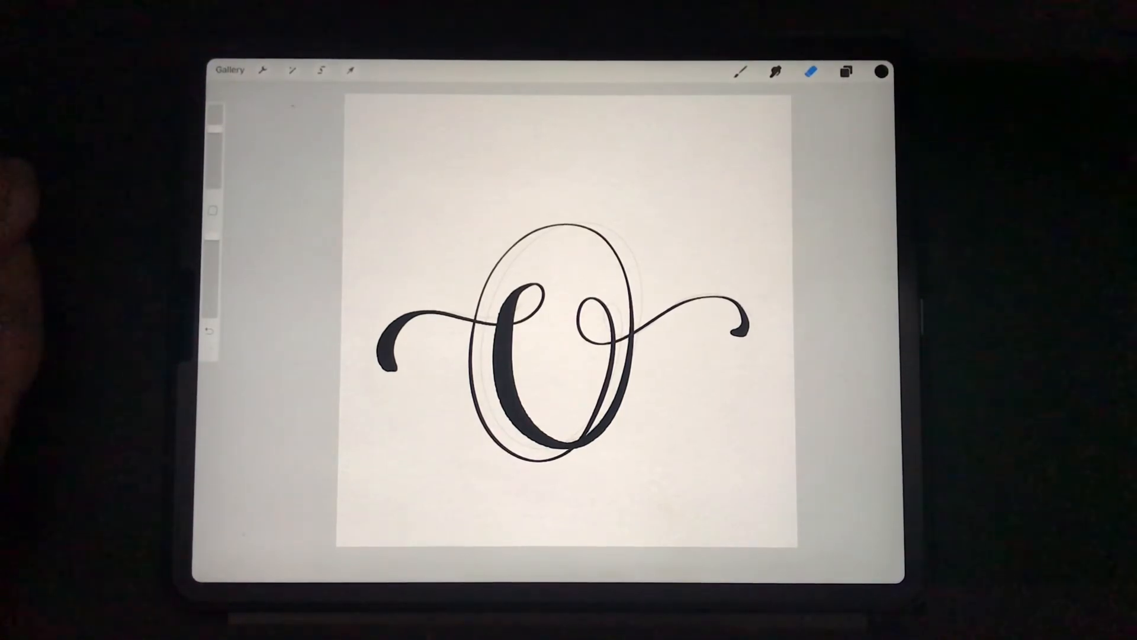
click(846, 71)
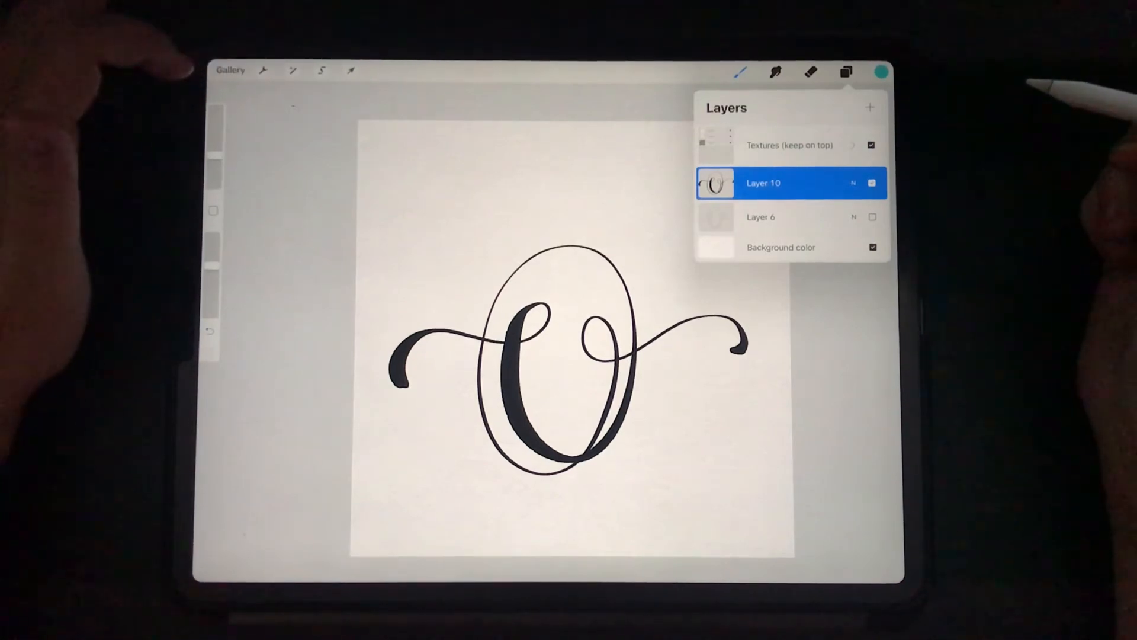
Insert the gold foil photo as a new layer above the inked O.
click(264, 69)
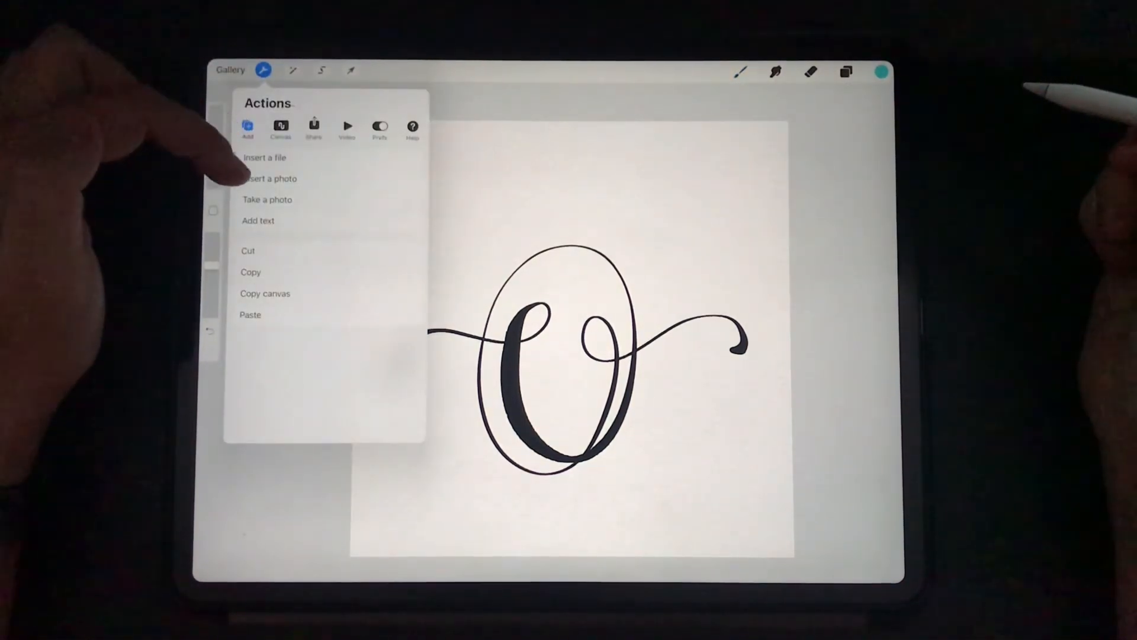
click(270, 179)
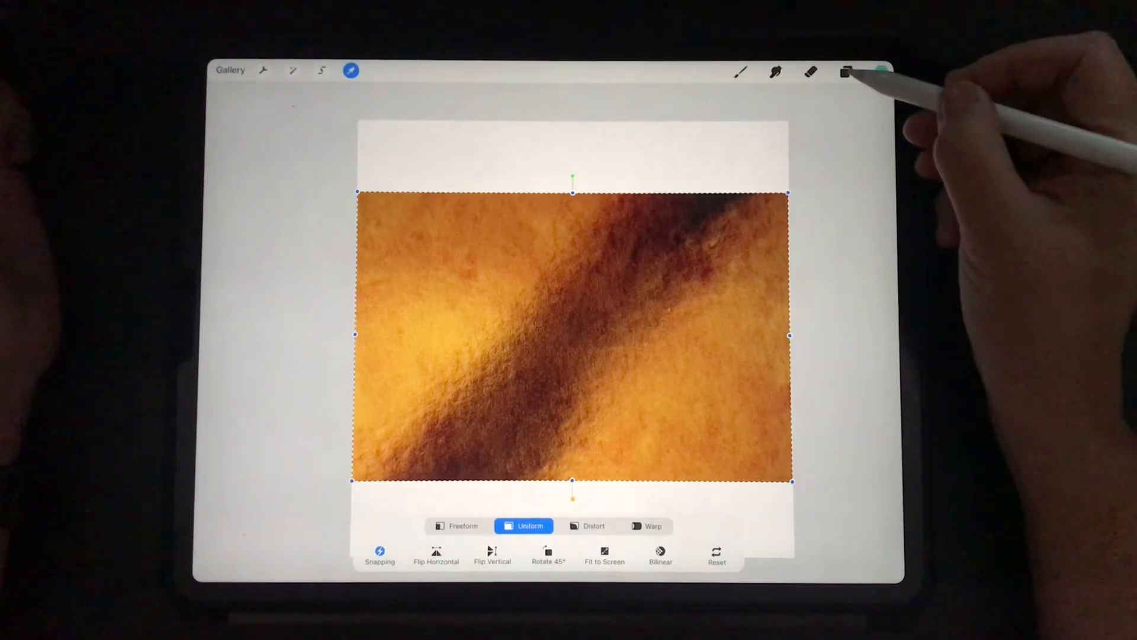
click(845, 71)
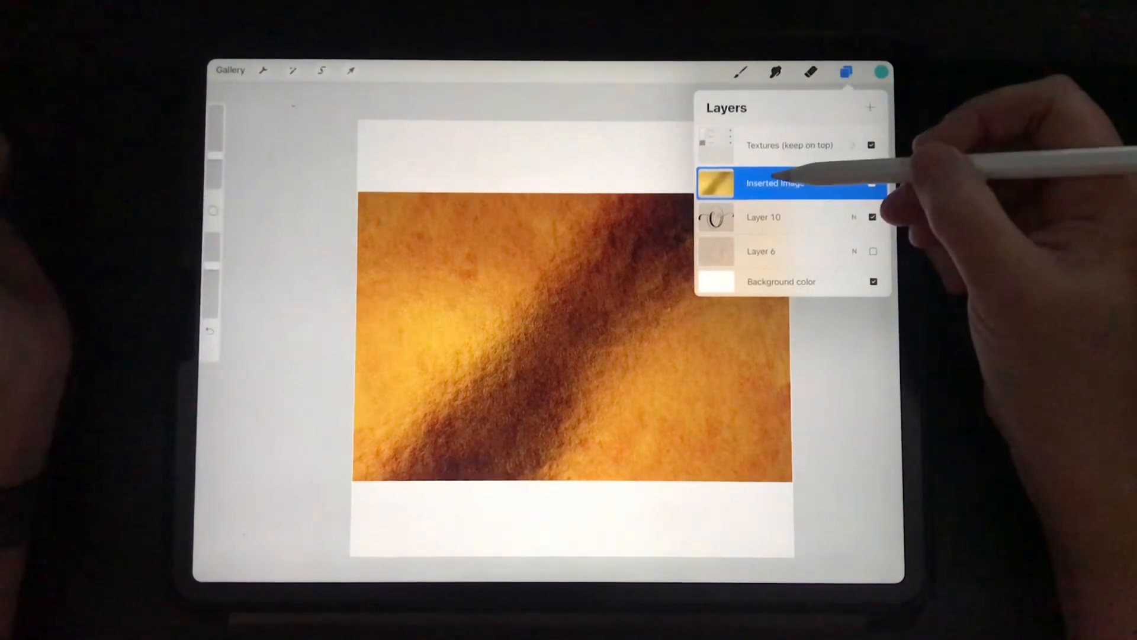
Set the gold foil layer as a Clipping Mask so it fills the letter.
click(775, 183)
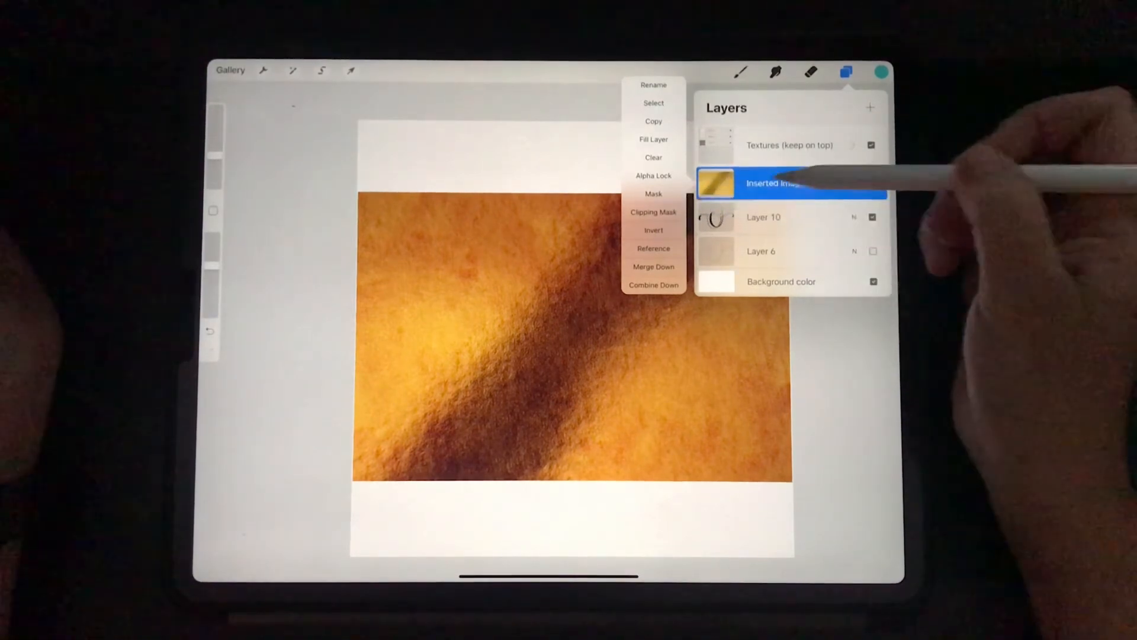
click(653, 212)
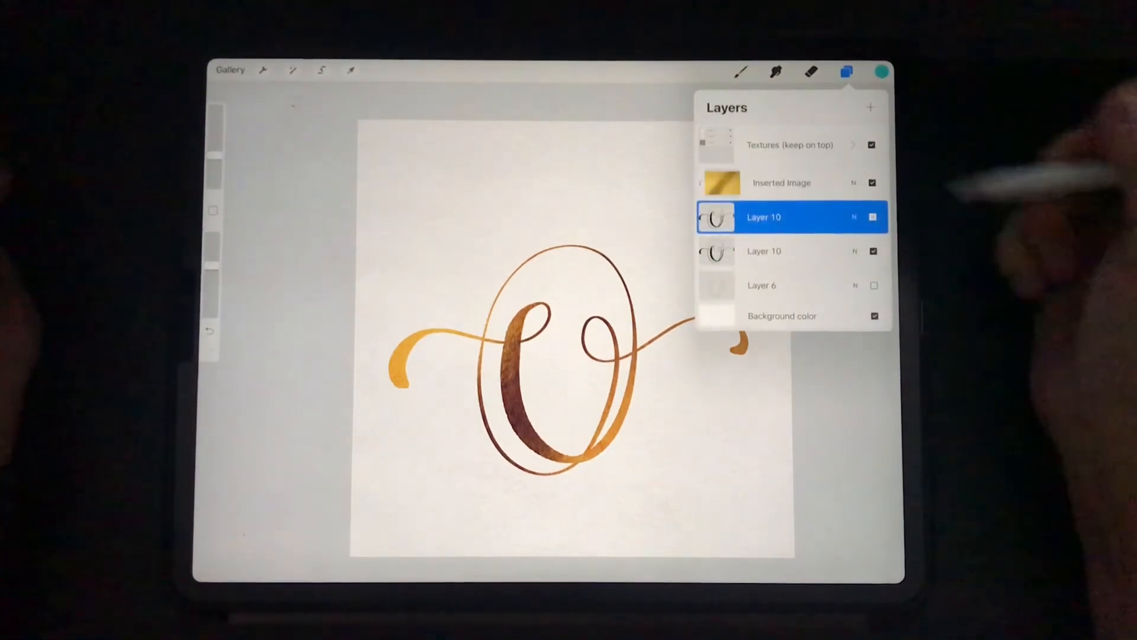
Offset the black letter copy and Gaussian Blur it to about 11.6% as a drop shadow.
click(764, 251)
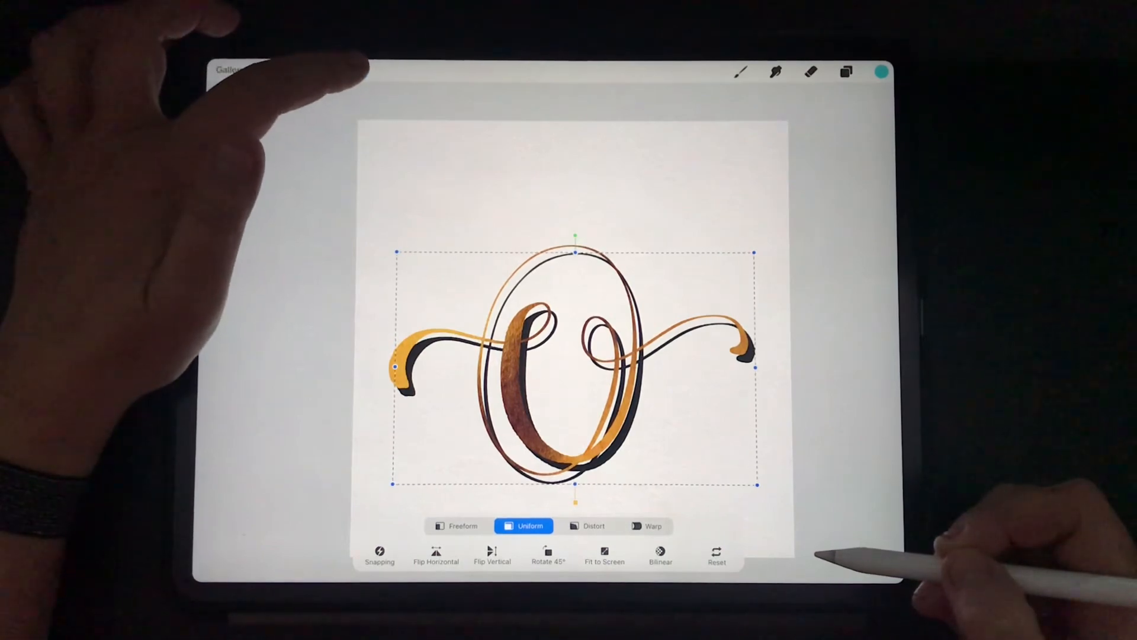
click(293, 70)
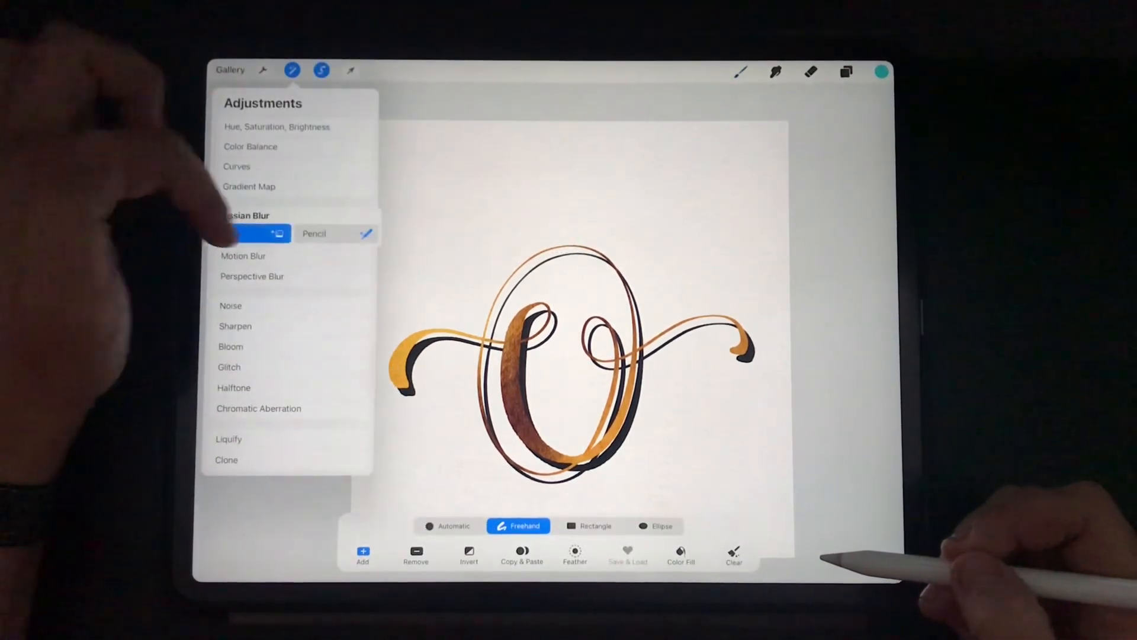
click(244, 216)
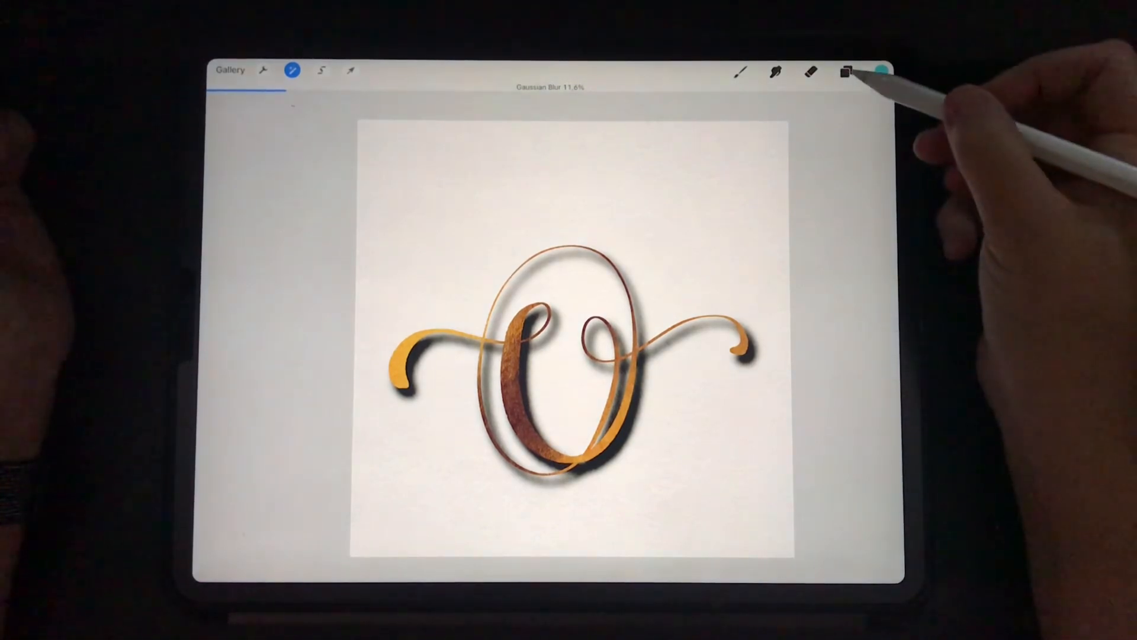
Lower the shadow layer's opacity to about 57% for a subtler shadow.
click(846, 71)
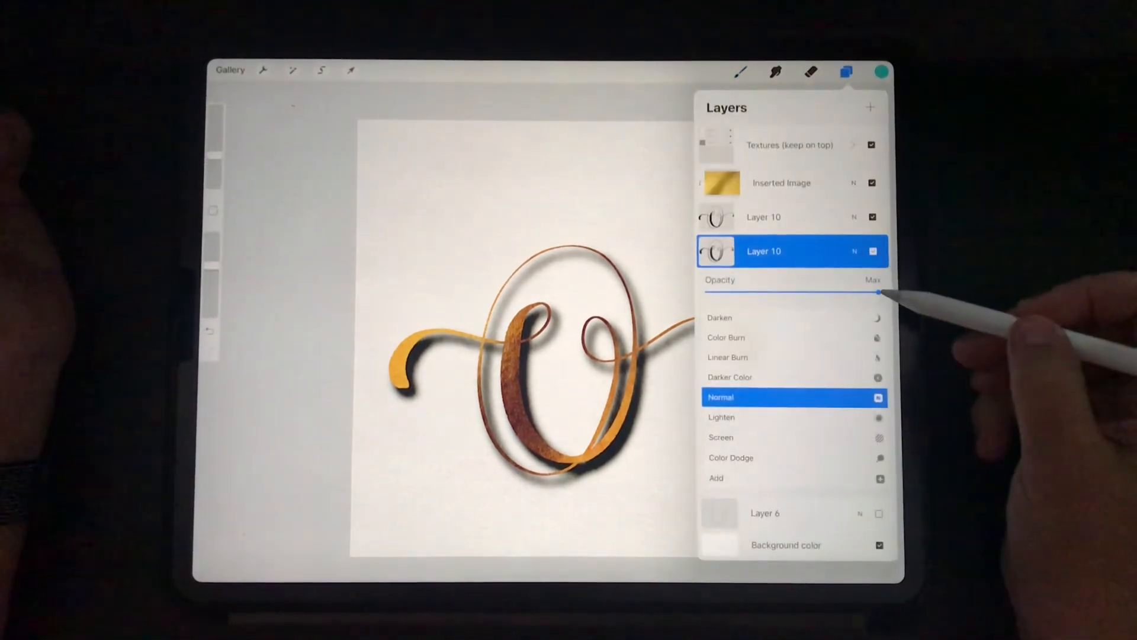
drag(882, 291, 803, 292)
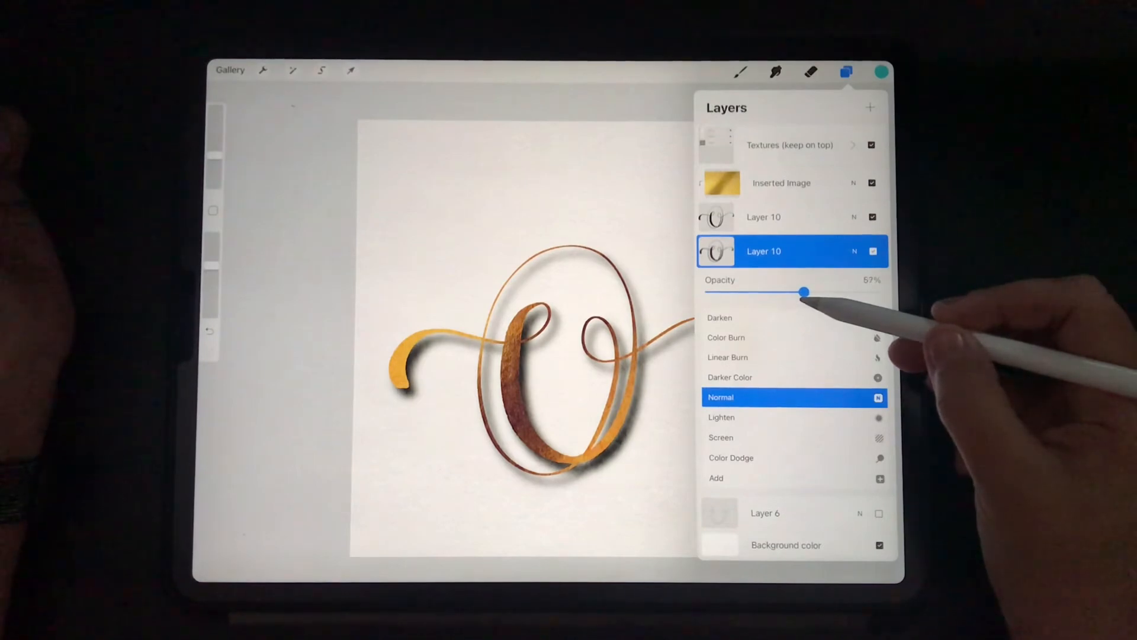
drag(820, 292, 779, 293)
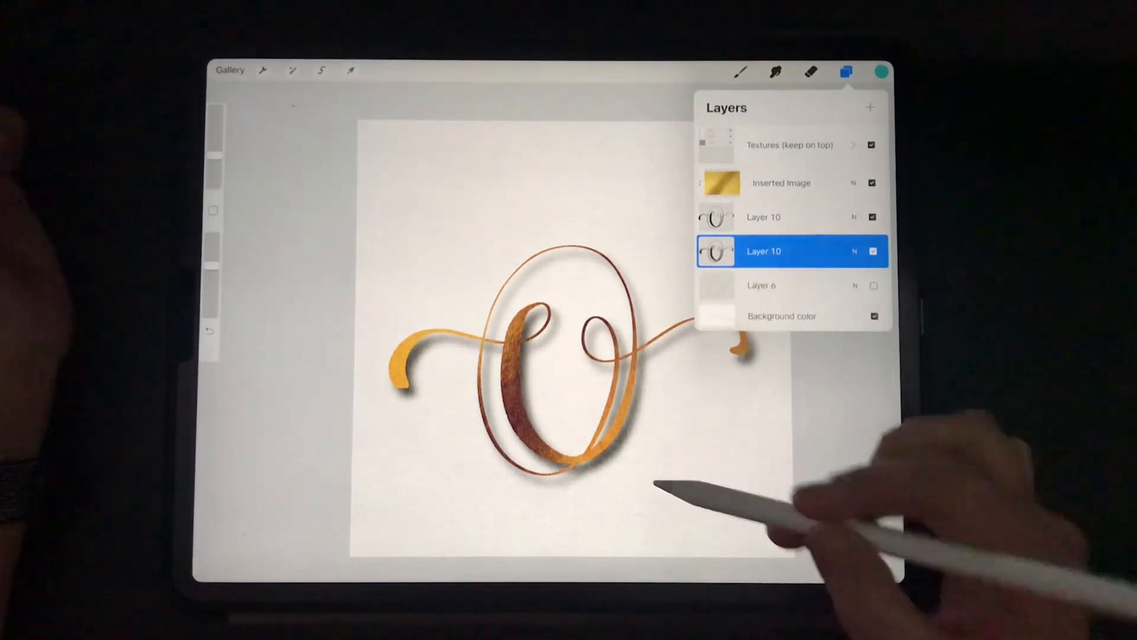
click(846, 71)
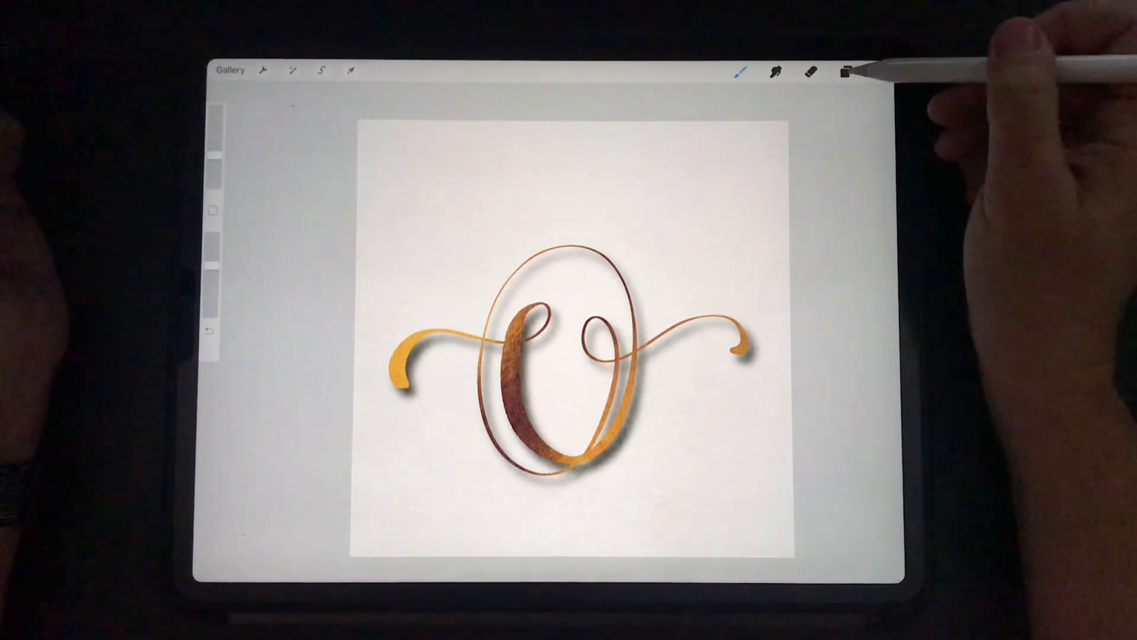
Lighten the letter fill colour and settle the gold foil layer at about 85% opacity for a brighter yellow gold.
click(846, 71)
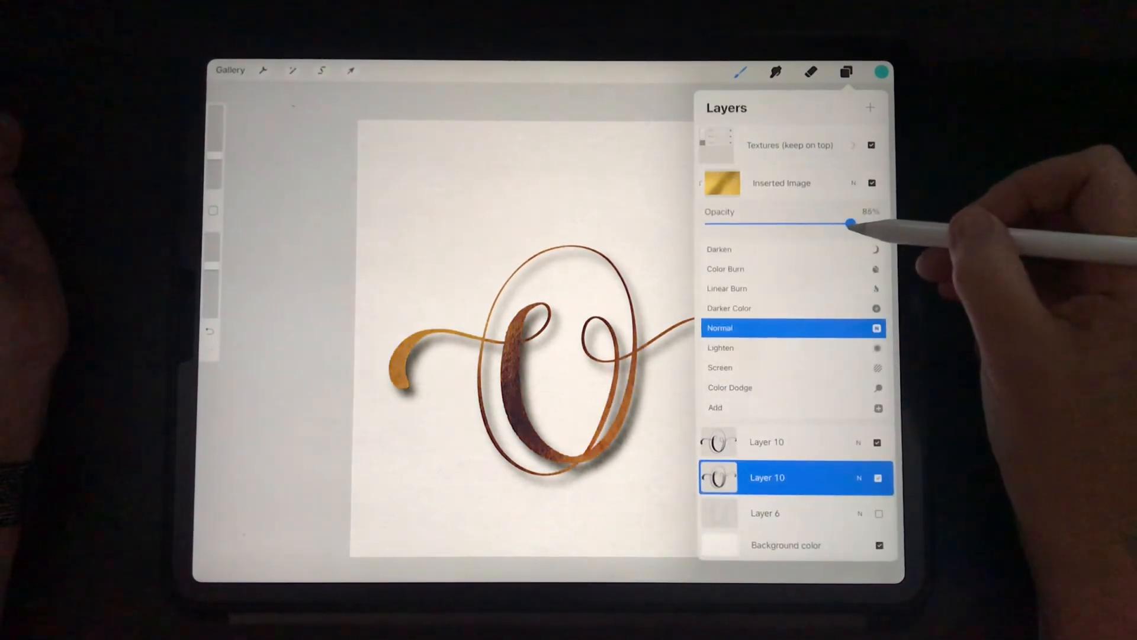
drag(850, 224, 878, 224)
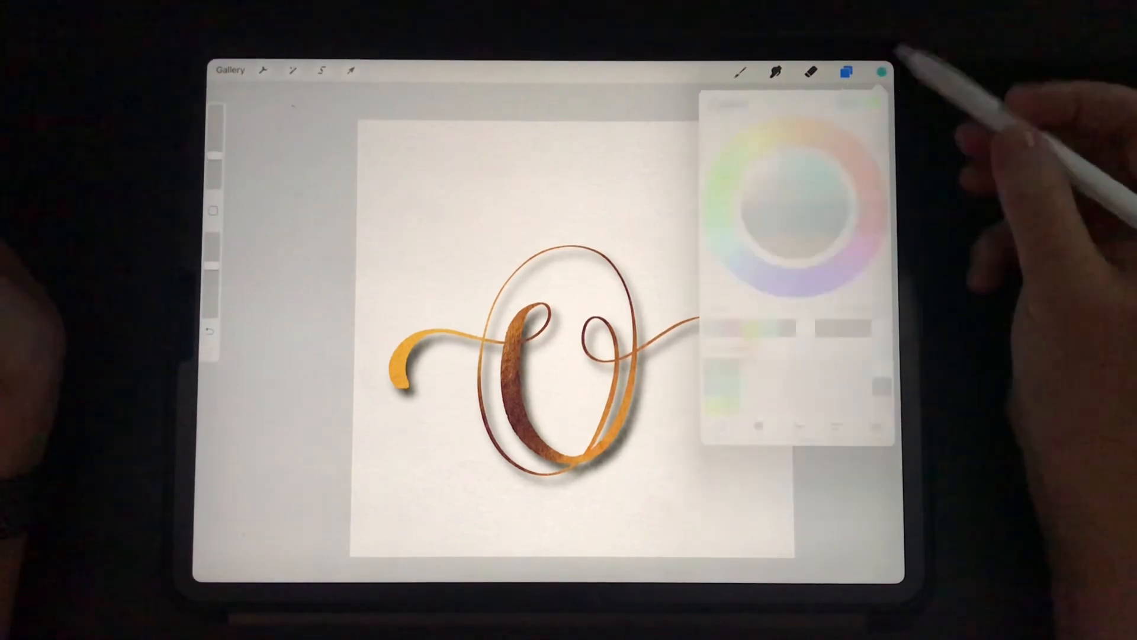
click(845, 71)
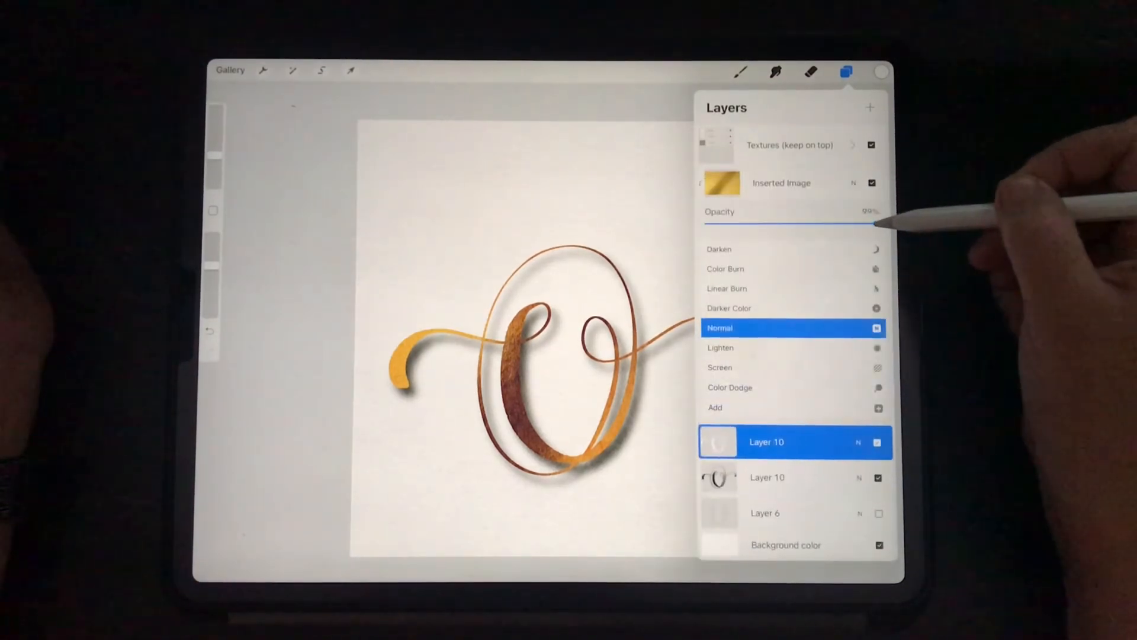
drag(878, 223, 823, 223)
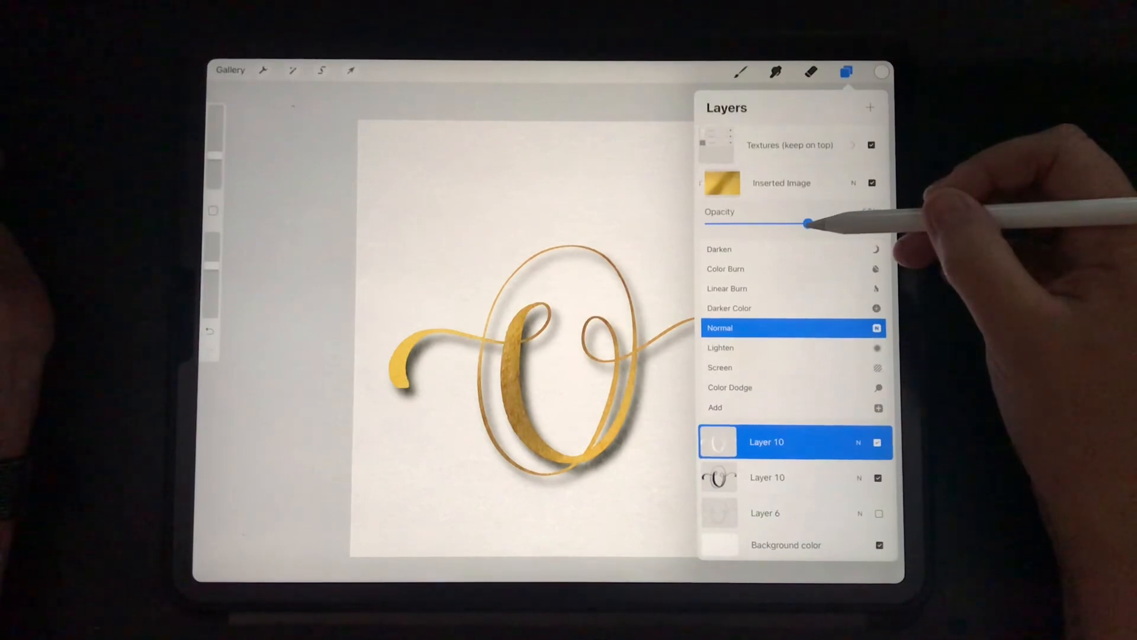
drag(807, 224, 844, 223)
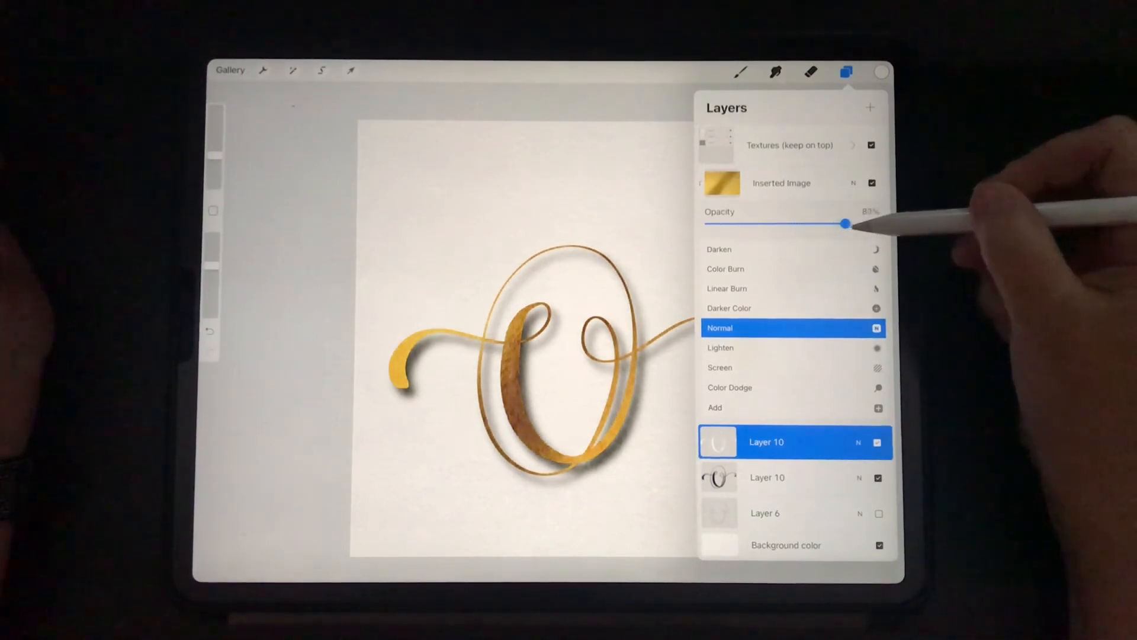